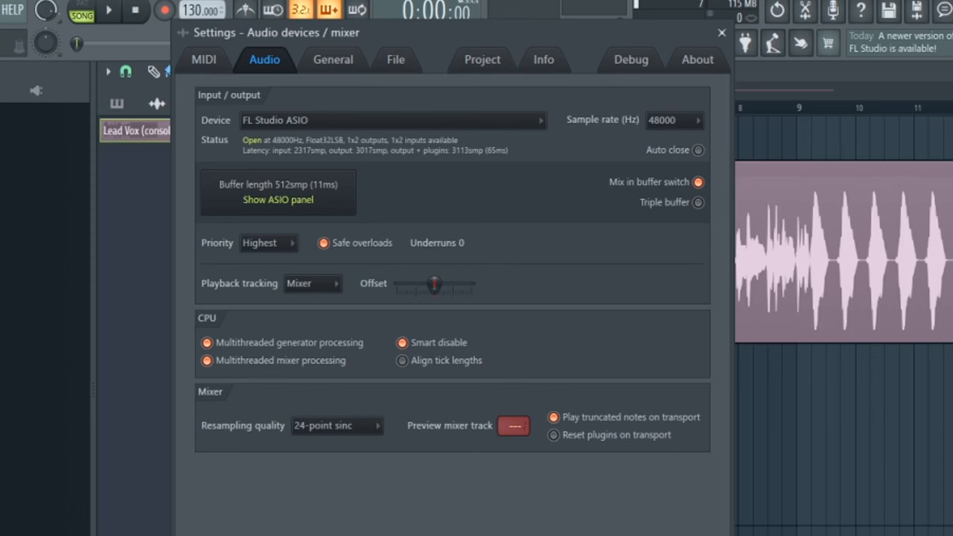
# Step: Close the Settings window after confirming FL Studio ASIO at 48000 Hz, 512-sample buffer
pyautogui.click(720, 32)
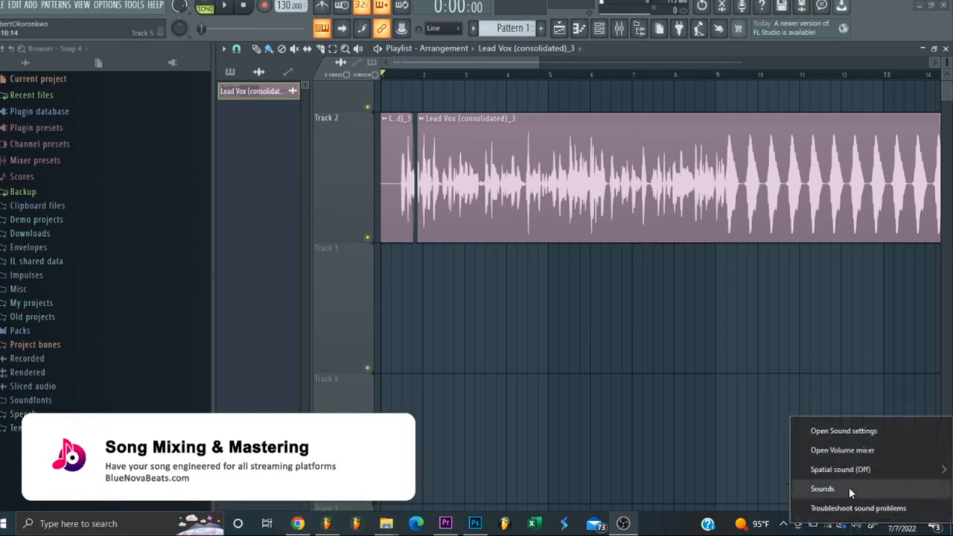
# Step: Reach the Levels settings of the Scarlett Solo USB microphone via the Sounds dialog properties
pyautogui.click(822, 489)
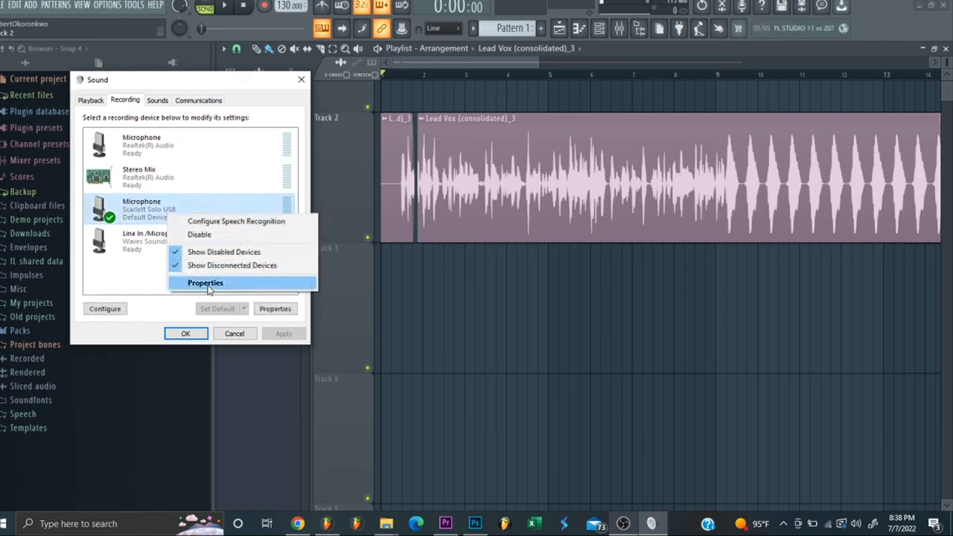
pyautogui.click(205, 282)
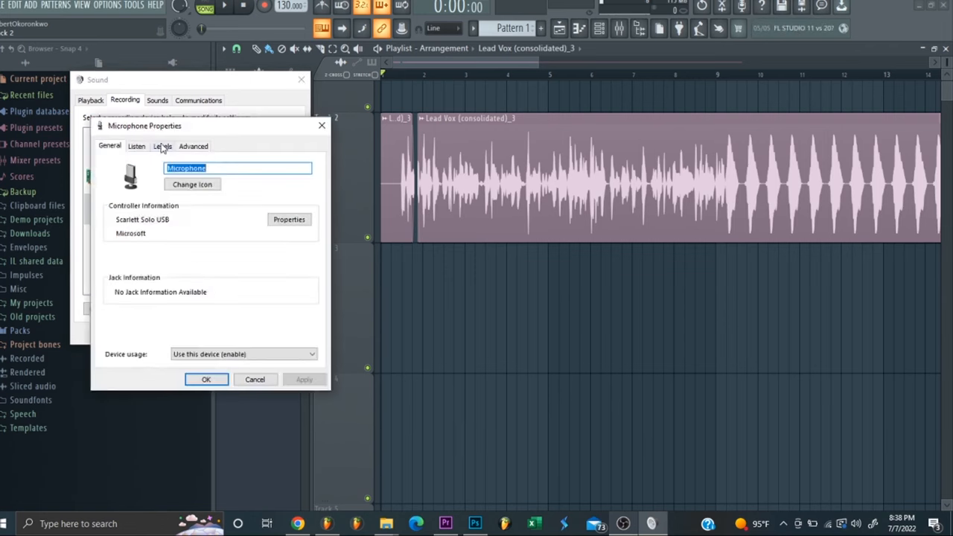
pyautogui.click(162, 146)
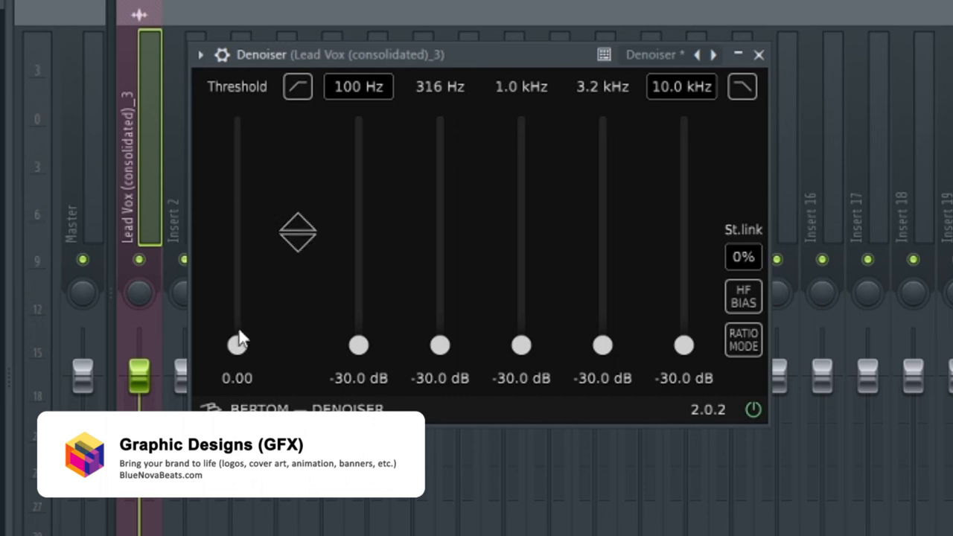
# Step: Drag the Denoiser Threshold slider up from 0.00 to about 0.23
pyautogui.moveTo(237, 345); pyautogui.dragTo(237, 296)
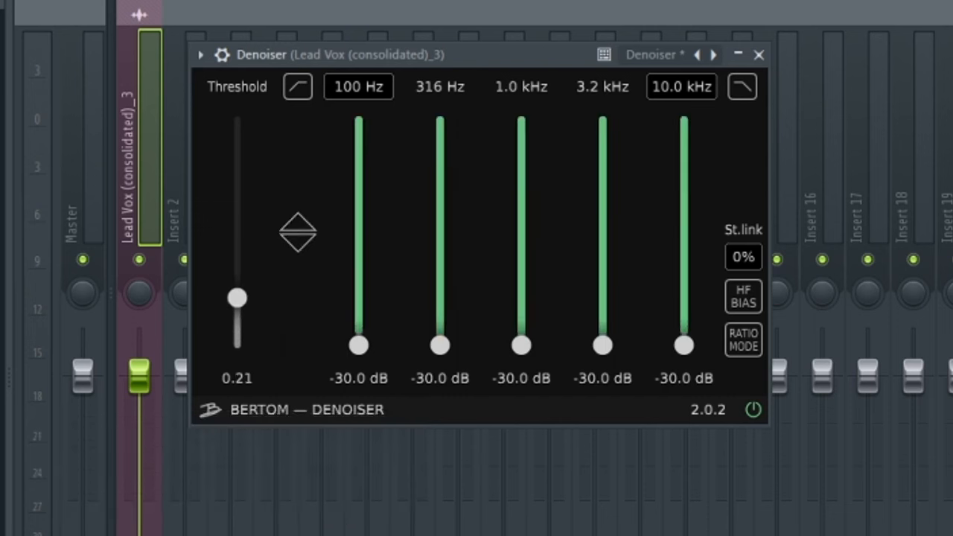
pyautogui.moveTo(236, 298); pyautogui.dragTo(237, 294)
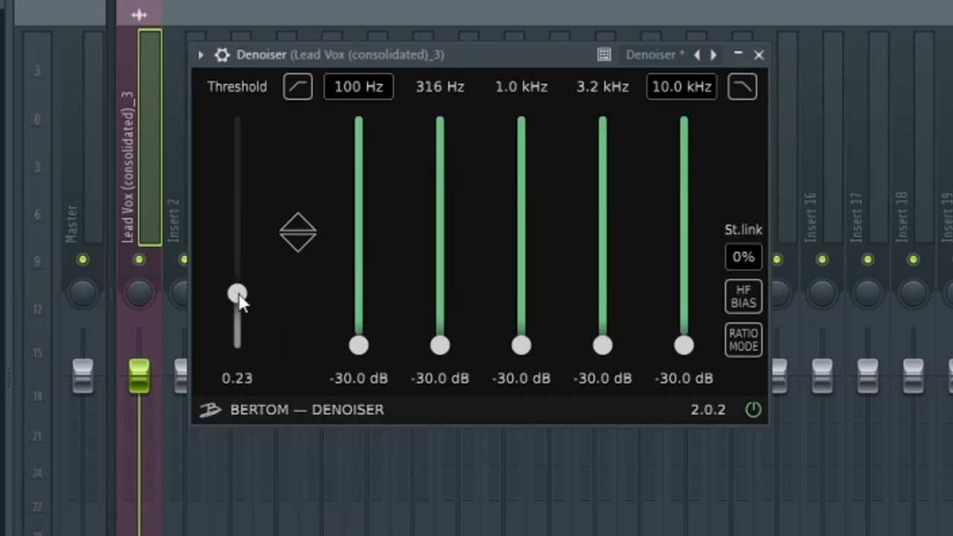